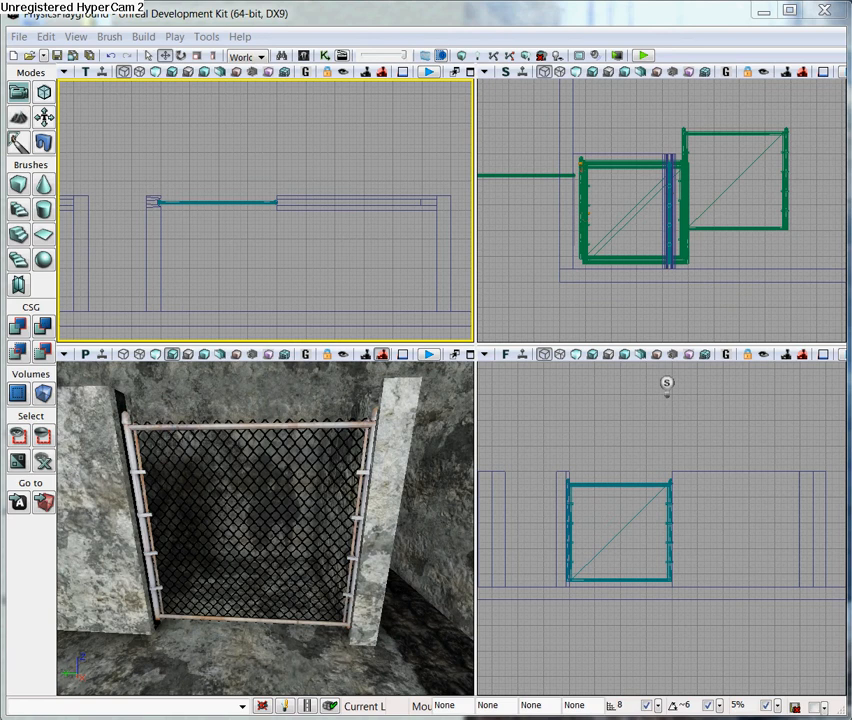
mouse_move(416, 276)
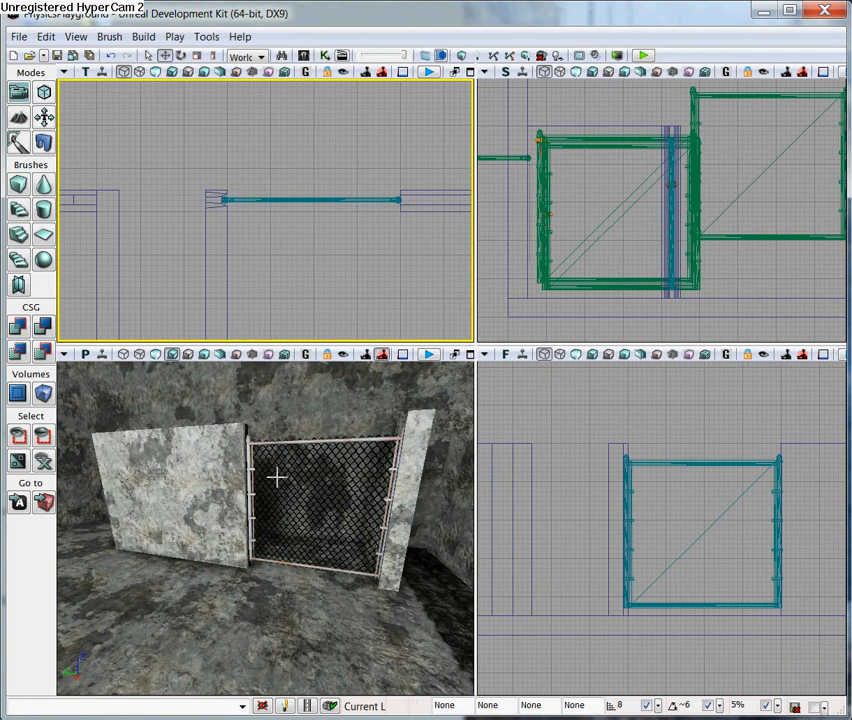
mouse_move(336, 444)
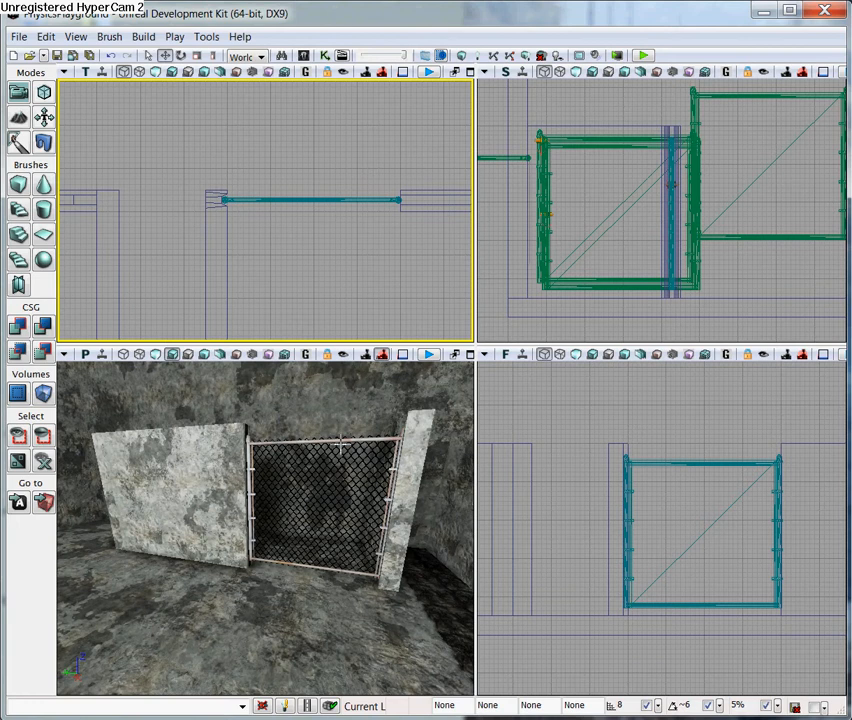
Select the chain-link gate mesh between the stone wall pieces for conversion to a KActor
left_click(320, 500)
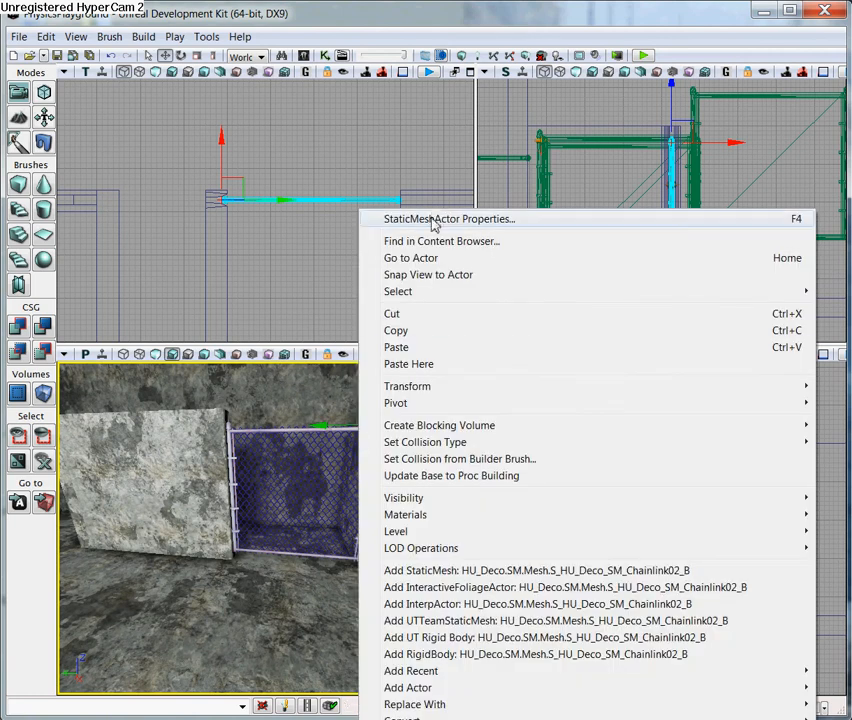
mouse_move(358, 508)
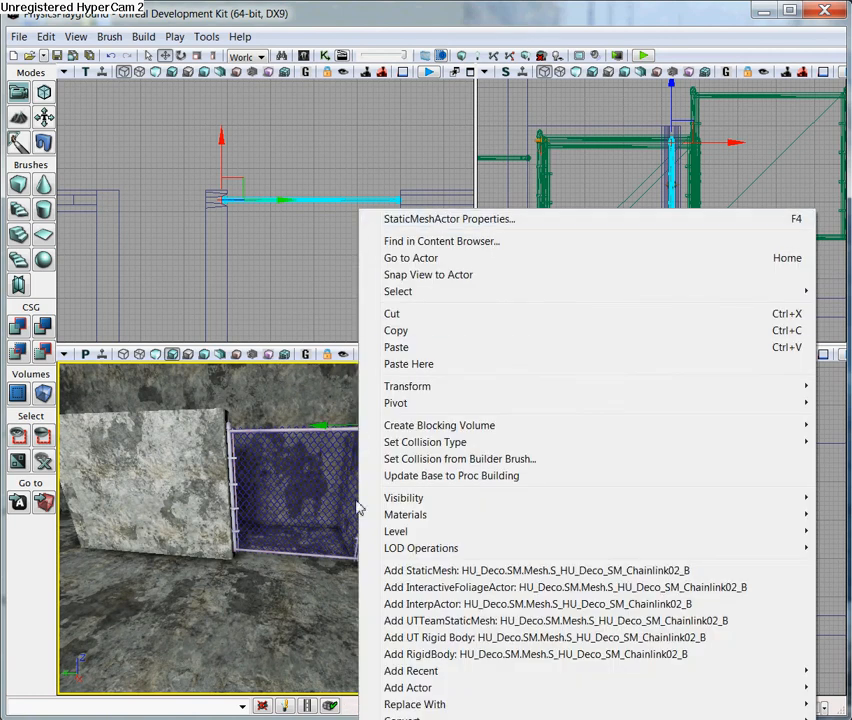
mouse_move(284, 204)
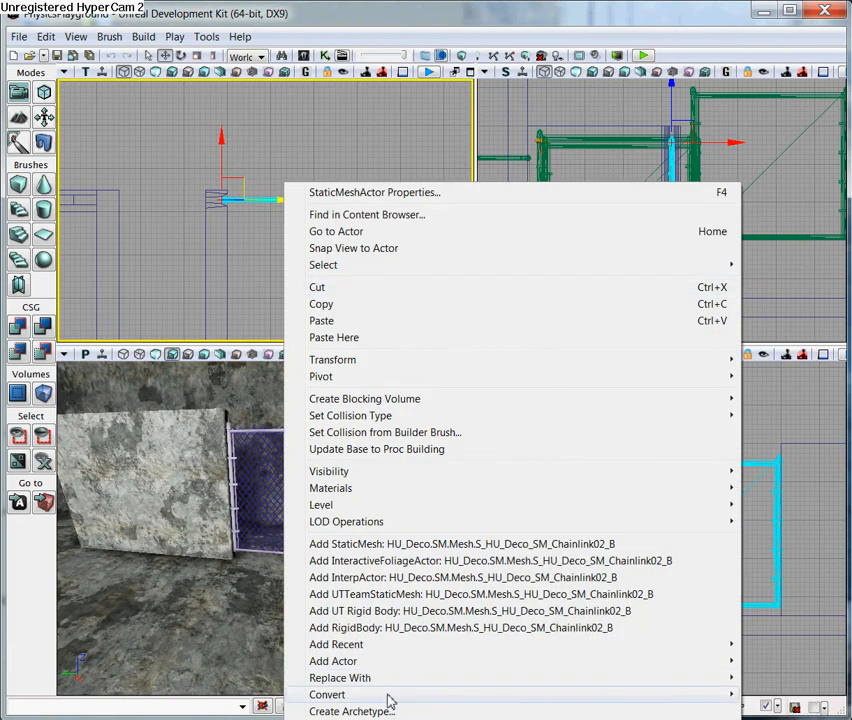
mouse_move(328, 694)
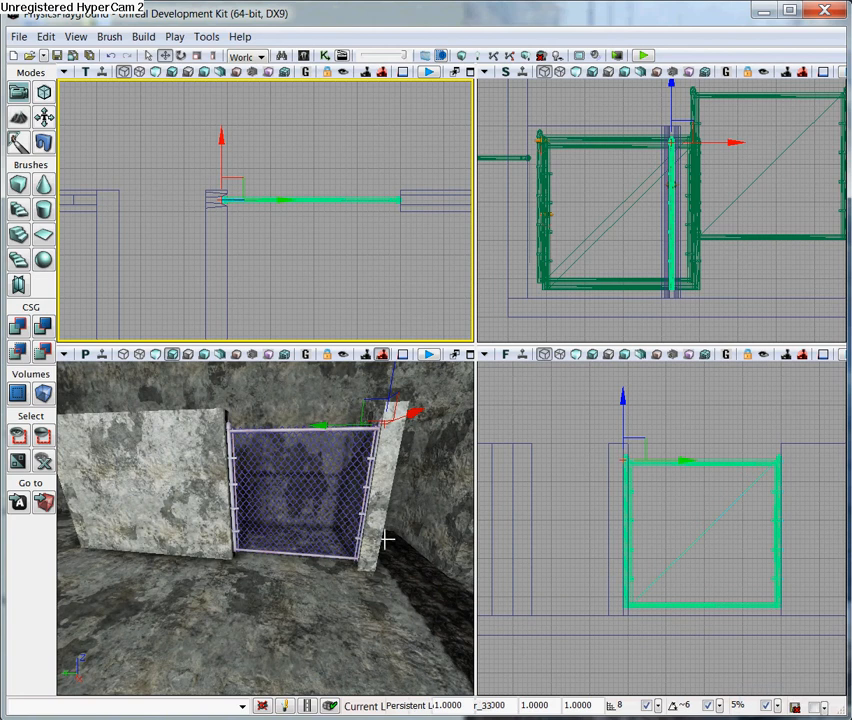
mouse_move(348, 500)
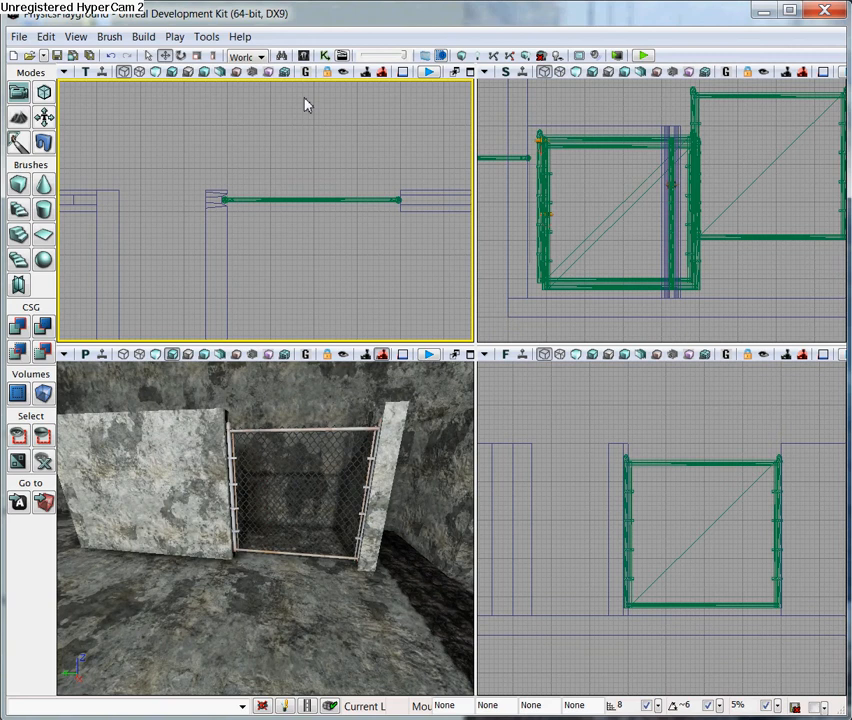
mouse_move(304, 58)
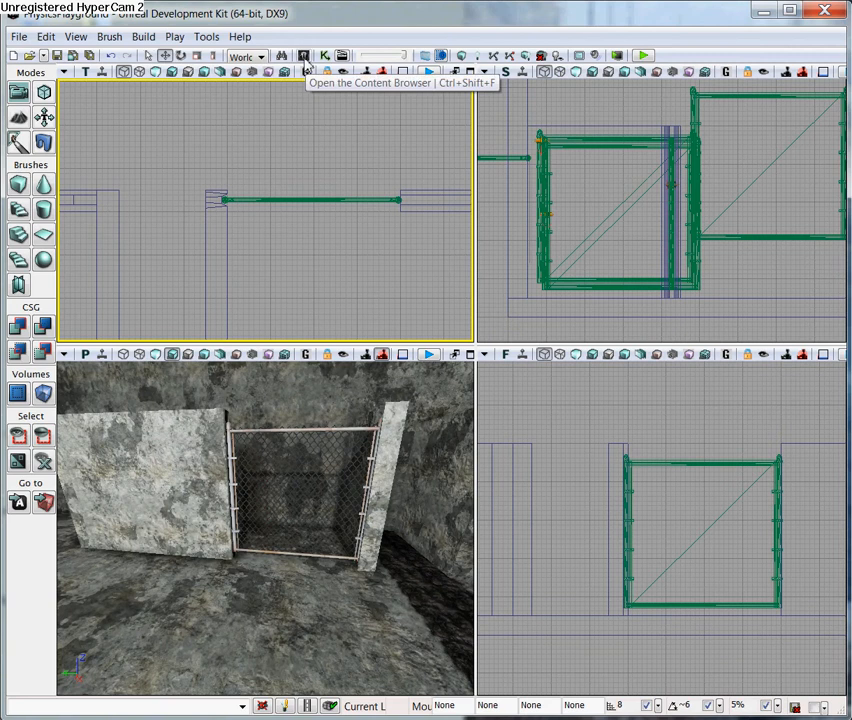
Choose RB_PrismaticActor from the Physics category of the Actor Classes list
left_click(300, 56)
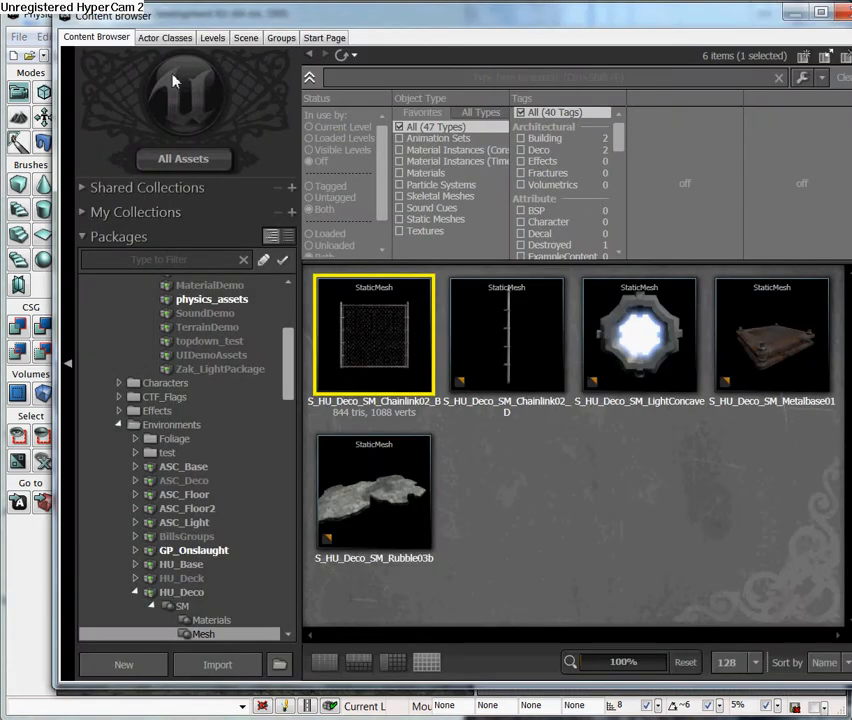
left_click(164, 36)
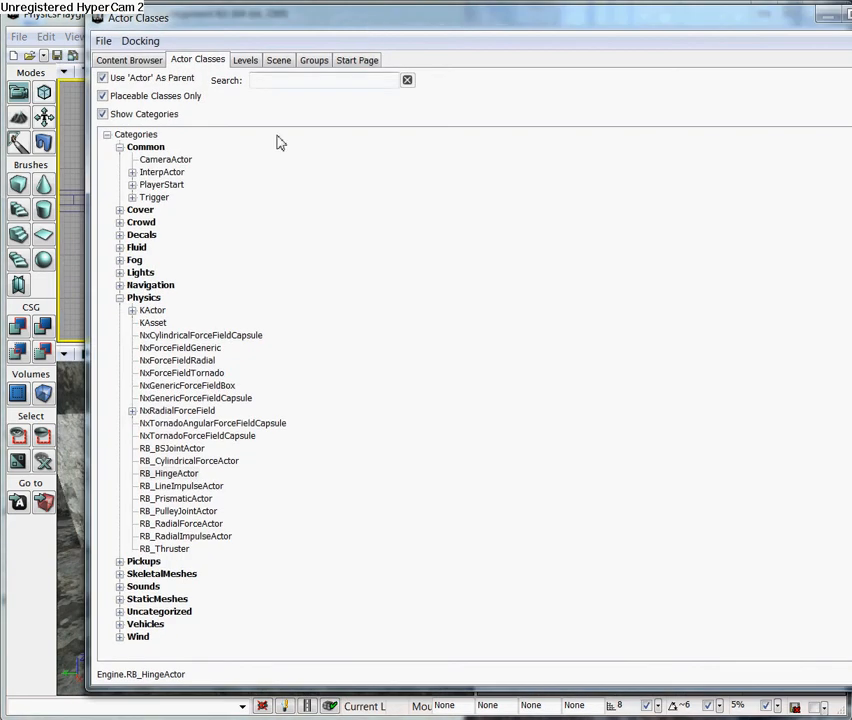
left_click(118, 296)
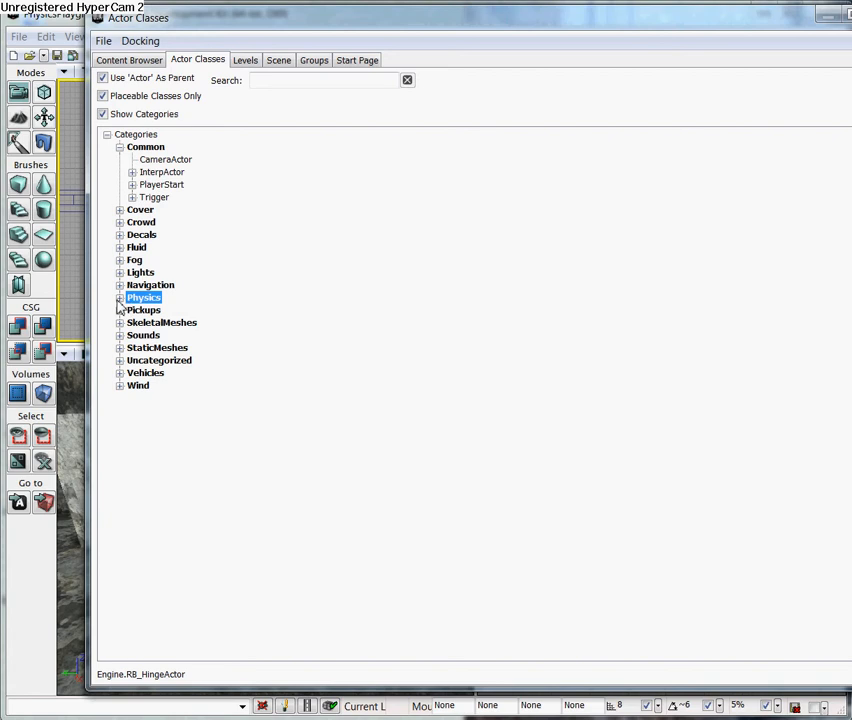
left_click(118, 296)
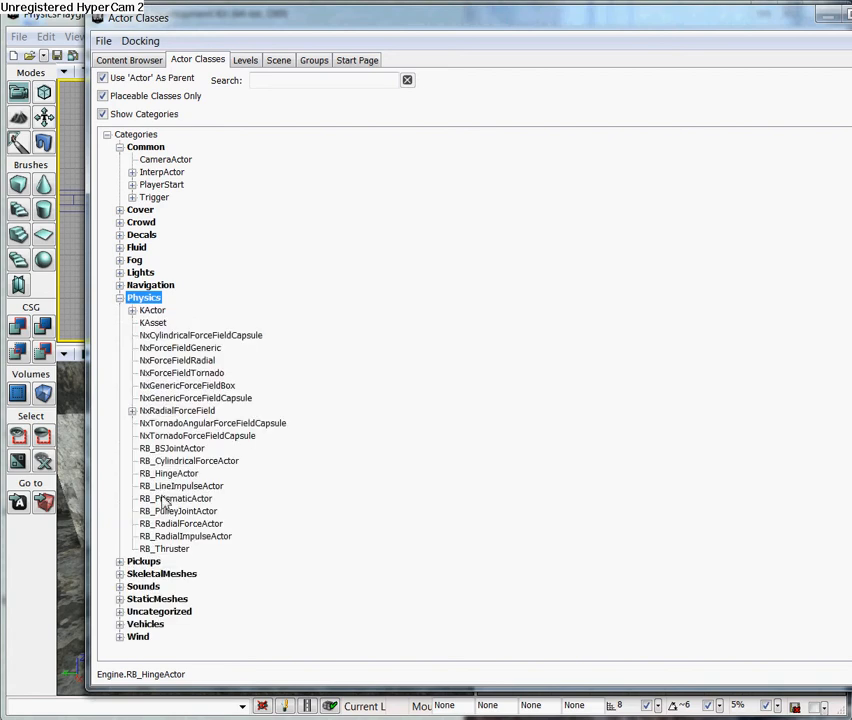
left_click(176, 498)
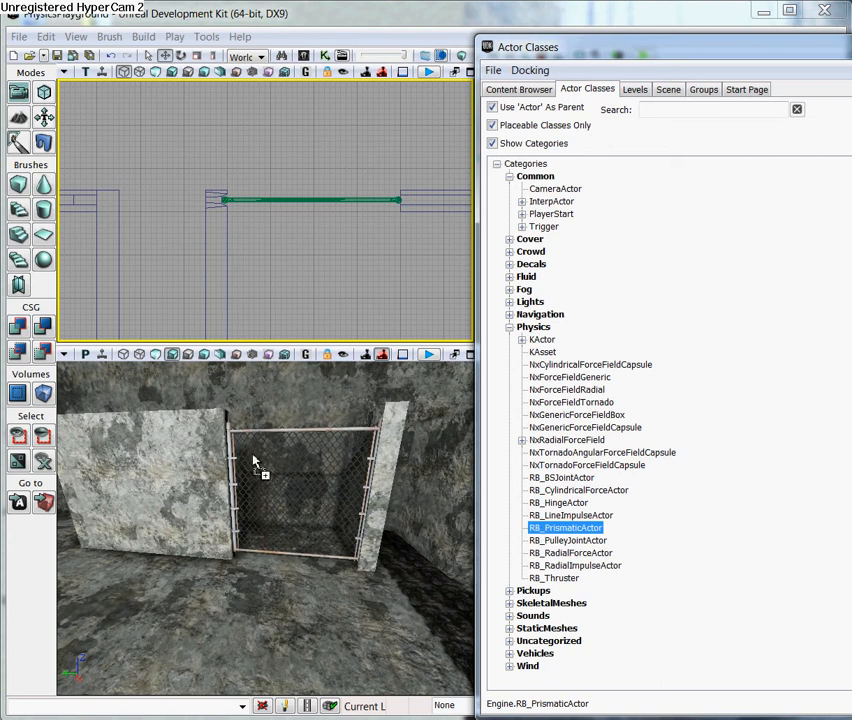
Add an RB_PrismaticActor on the chain-link gate via the viewport context menu
right_click(256, 460)
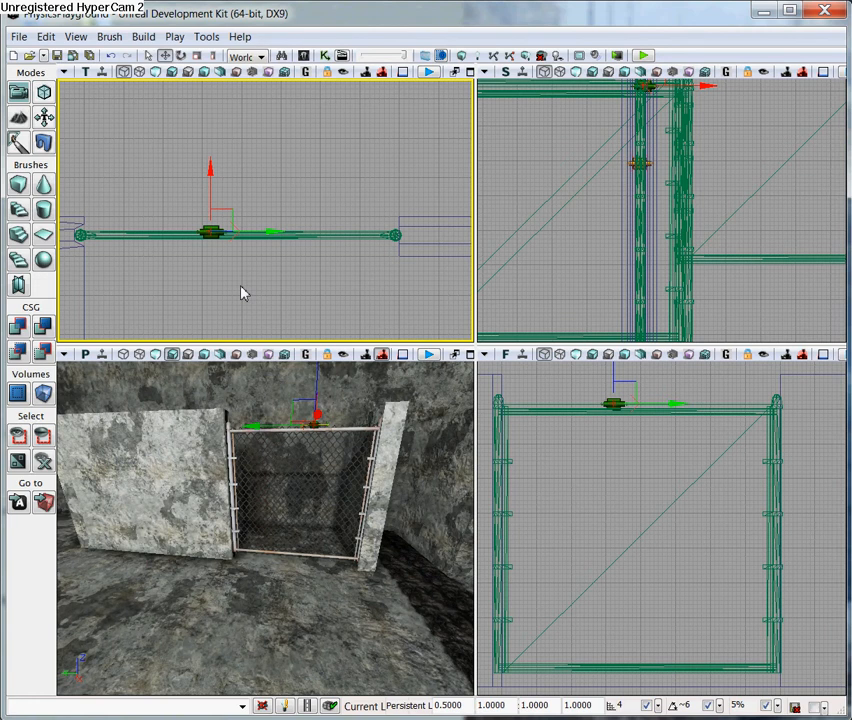
Set the prismatic constraint's Constraint Actor 1 to the gate KActor
right_click(214, 240)
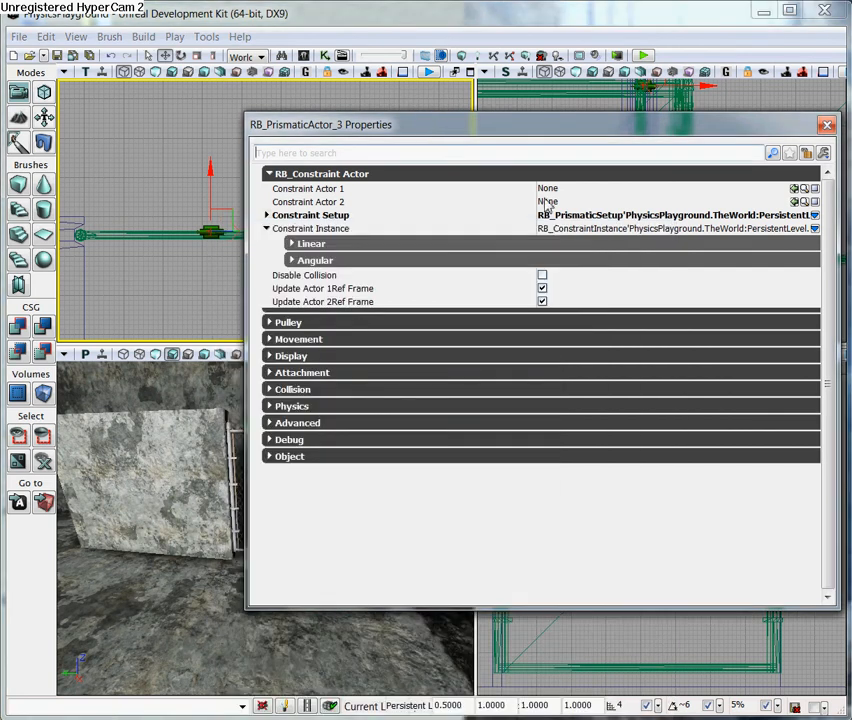
left_click(268, 172)
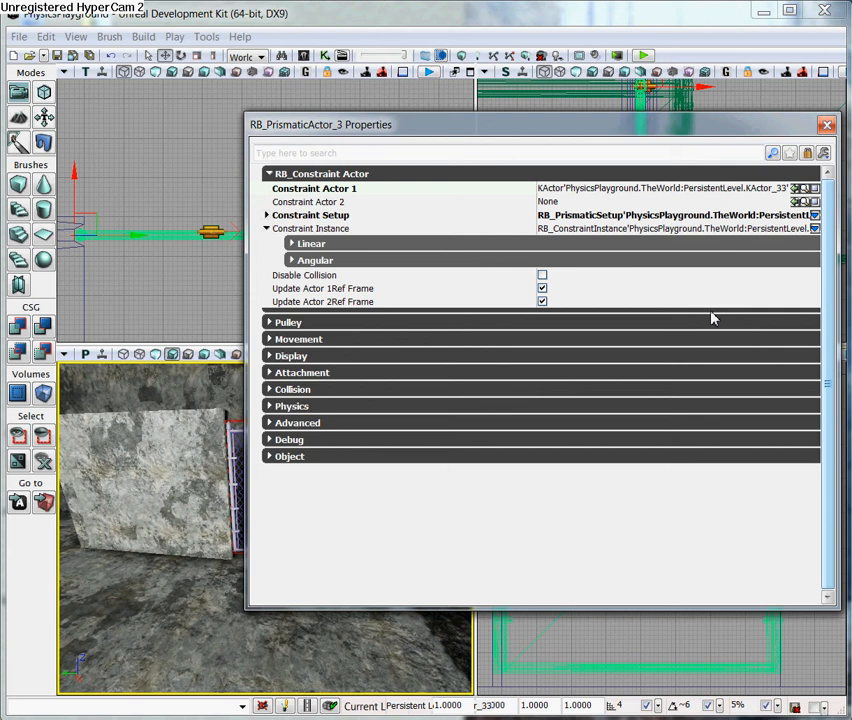
mouse_move(700, 320)
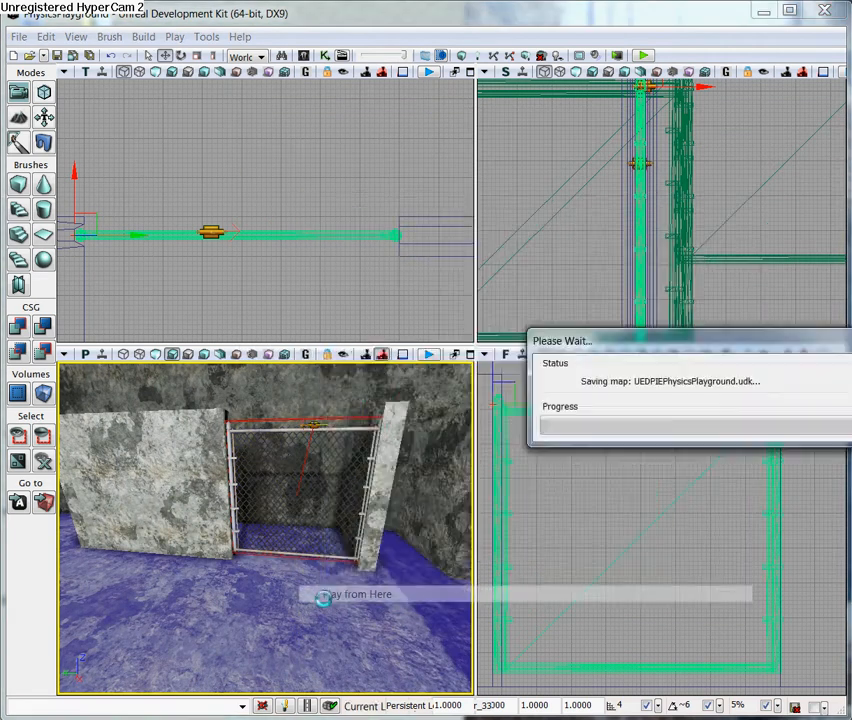
Bring the RB_PrismaticActor_3 properties back up after saving the map
left_click(356, 594)
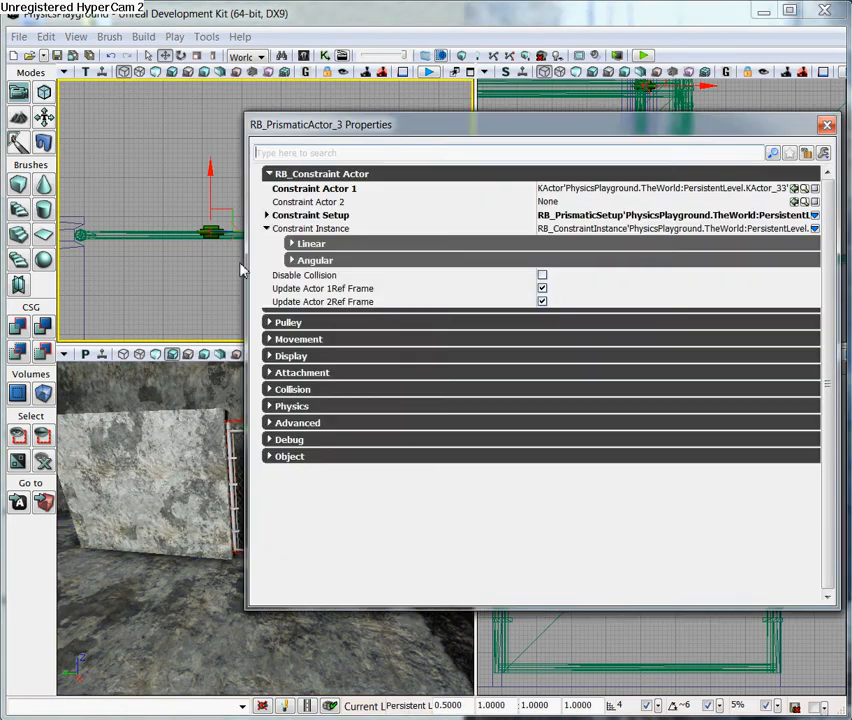
Enable Linear XPosition Drive in the constraint's Linear settings
left_click(292, 244)
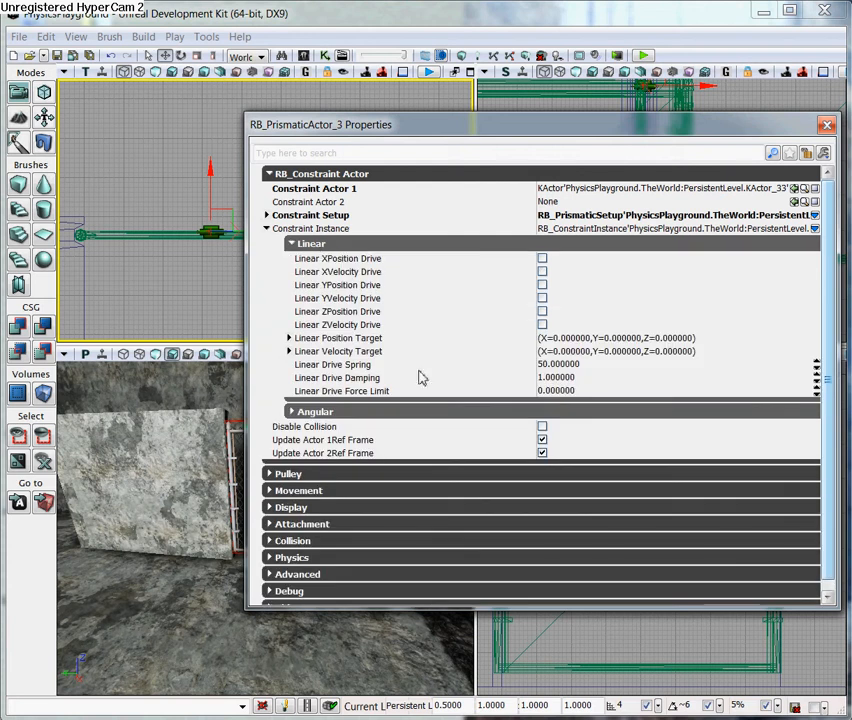
left_click(538, 258)
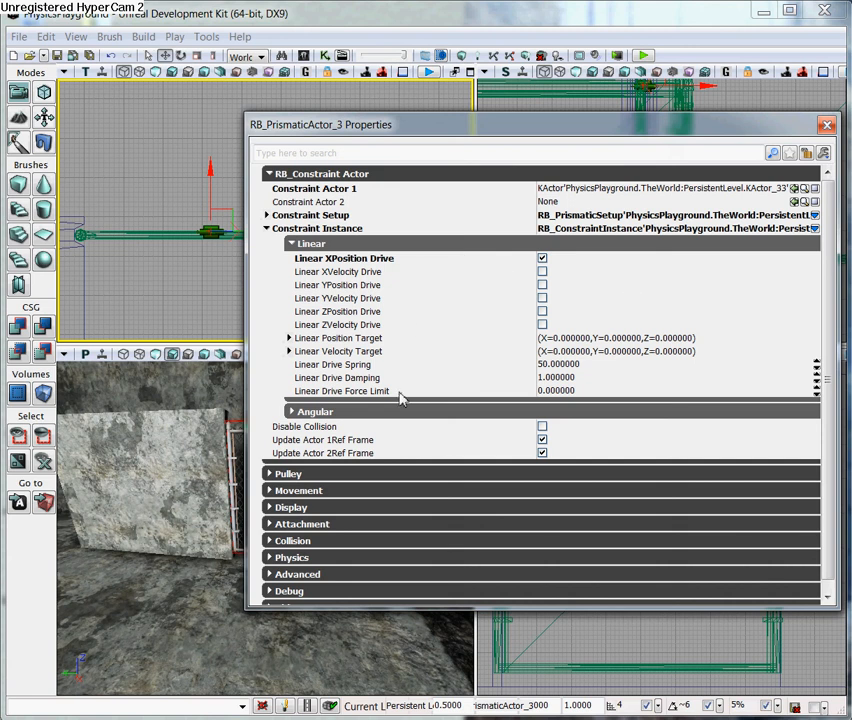
mouse_move(378, 390)
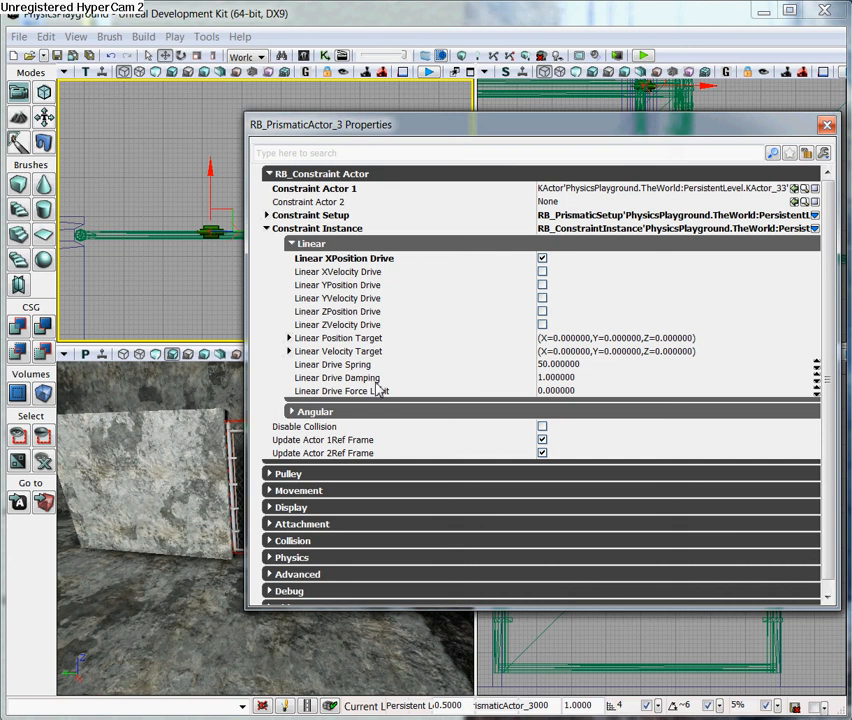
mouse_move(316, 376)
type("5.000000")
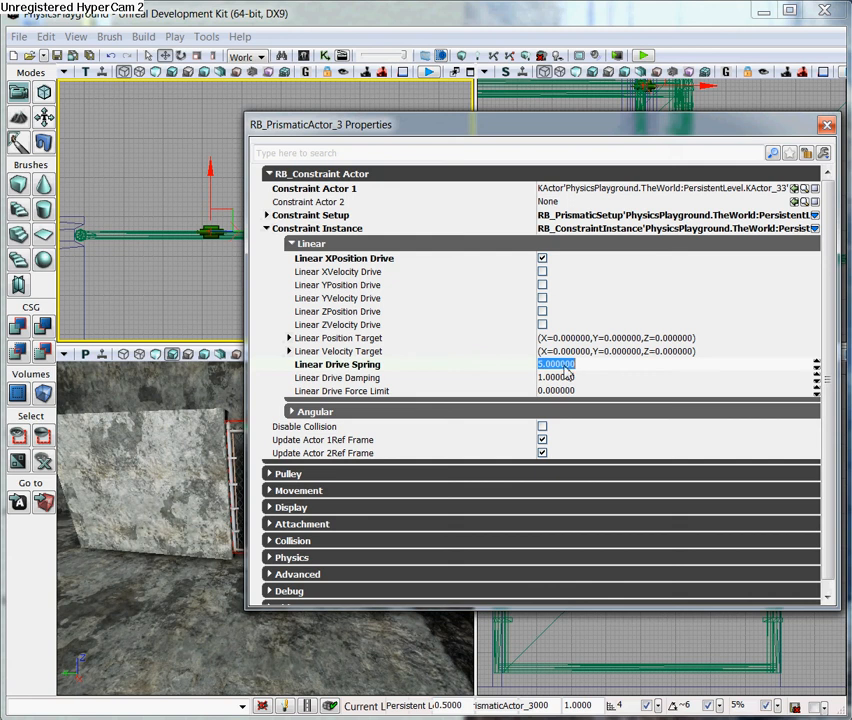
mouse_move(484, 388)
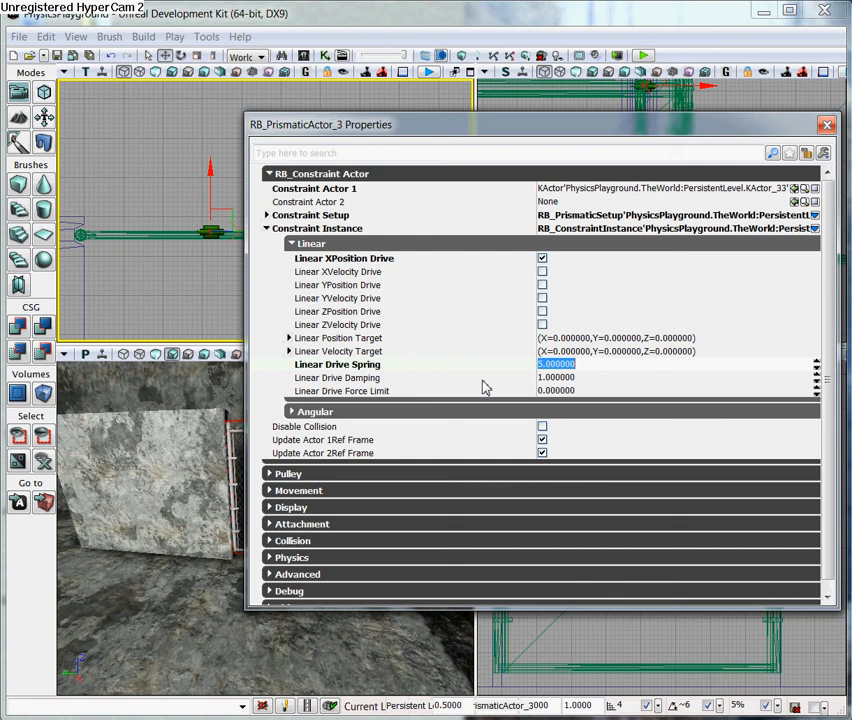